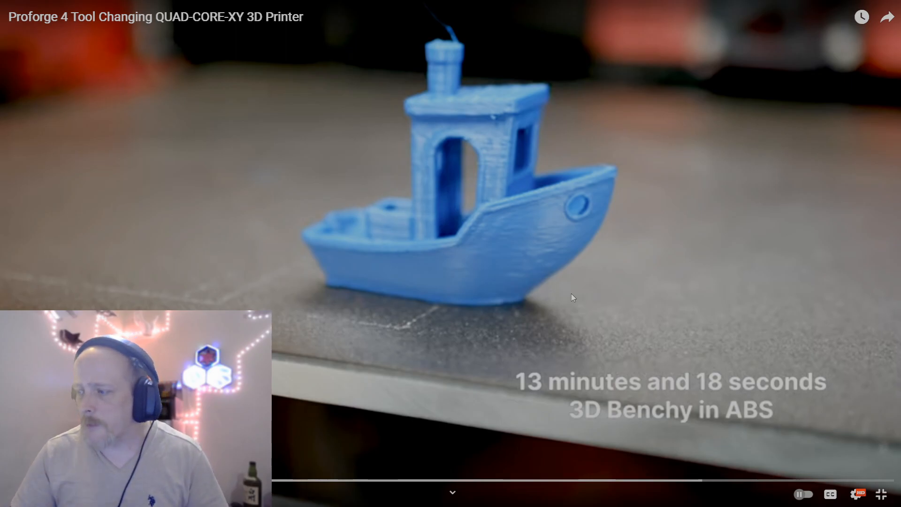
mouse_move(237, 243)
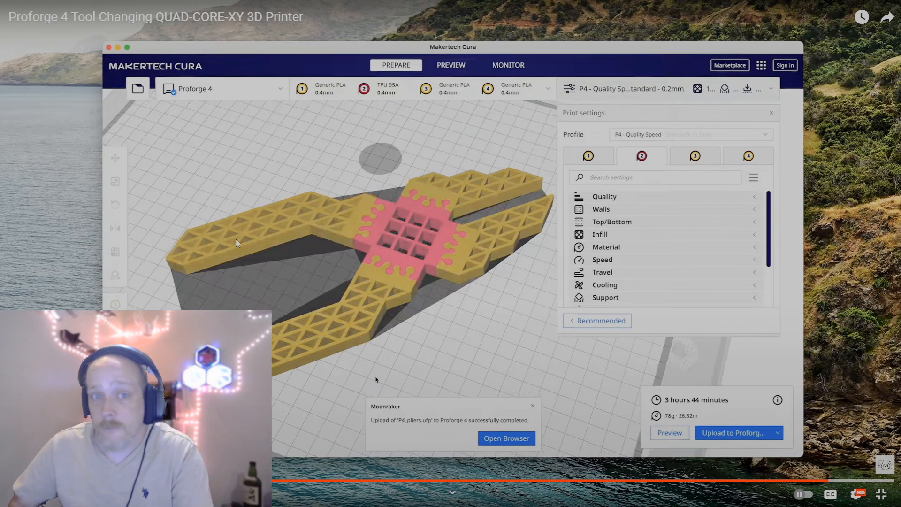
left_click(451, 65)
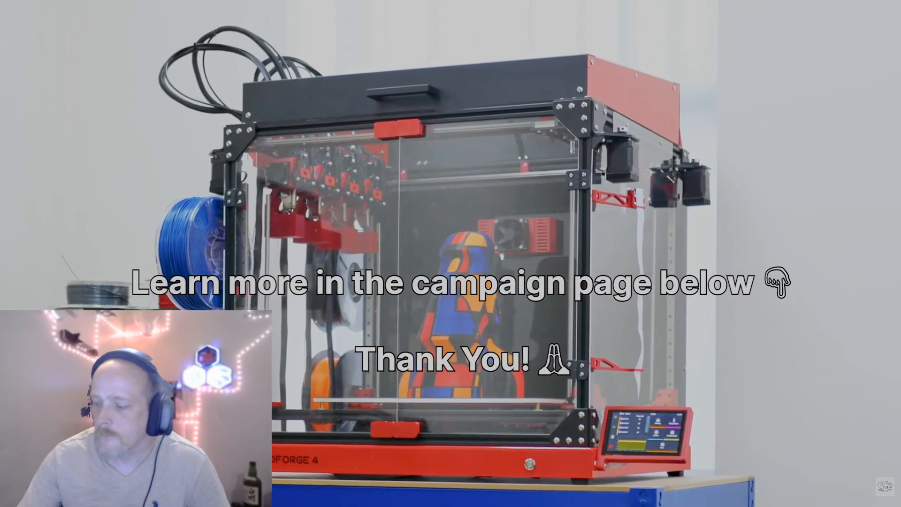
mouse_move(668, 312)
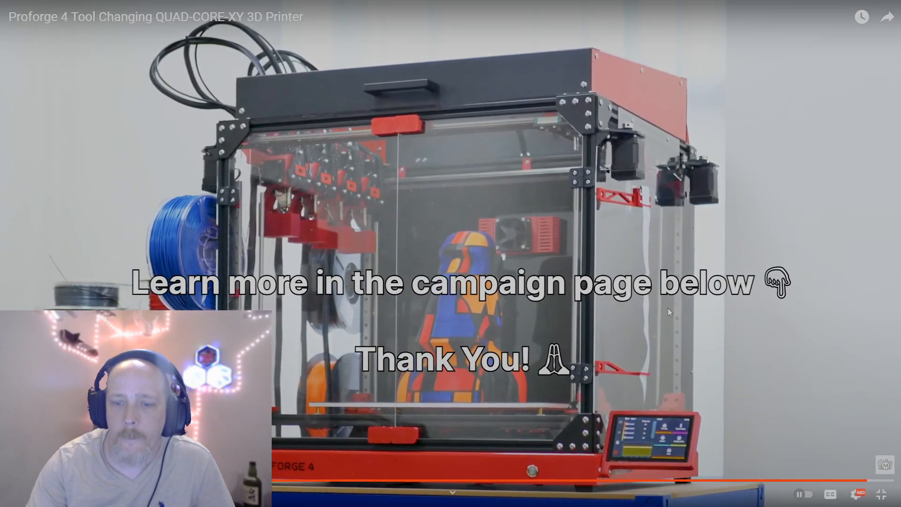